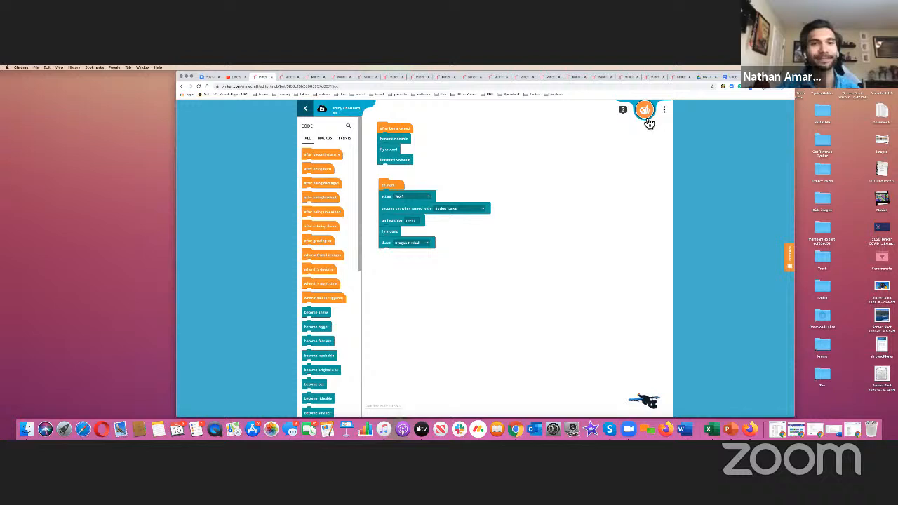
Step: Switch to the next winning mod's project tab to reveal its short block scripts
{"action": "left_click", "coordinate": [644, 109]}
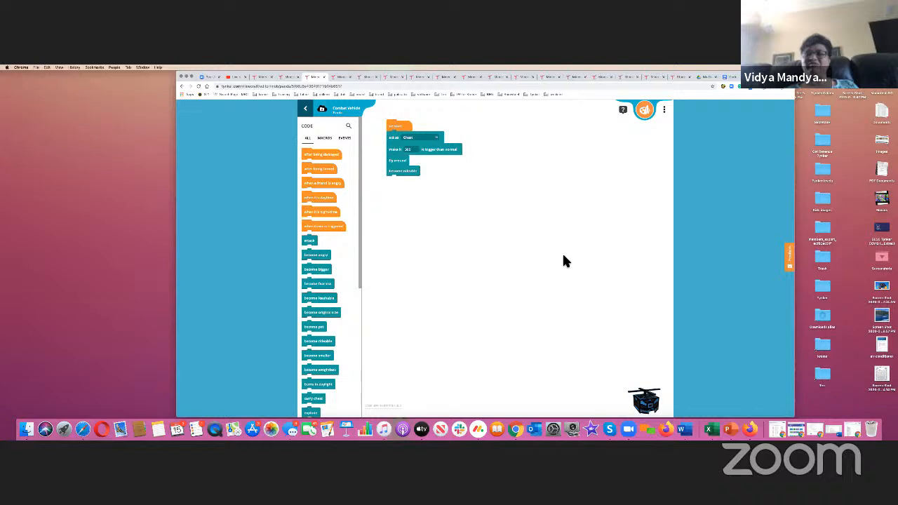
{"action": "mouse_move", "coordinate": [653, 143]}
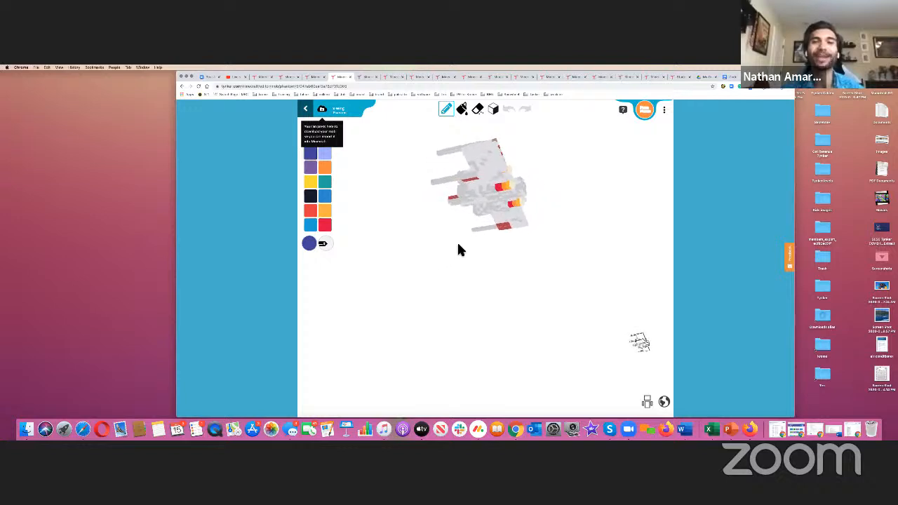
Step: Rotate the white creature model to view its side and then head-on
{"action": "left_click_drag", "start_coordinate": [462, 250], "coordinate": [528, 283]}
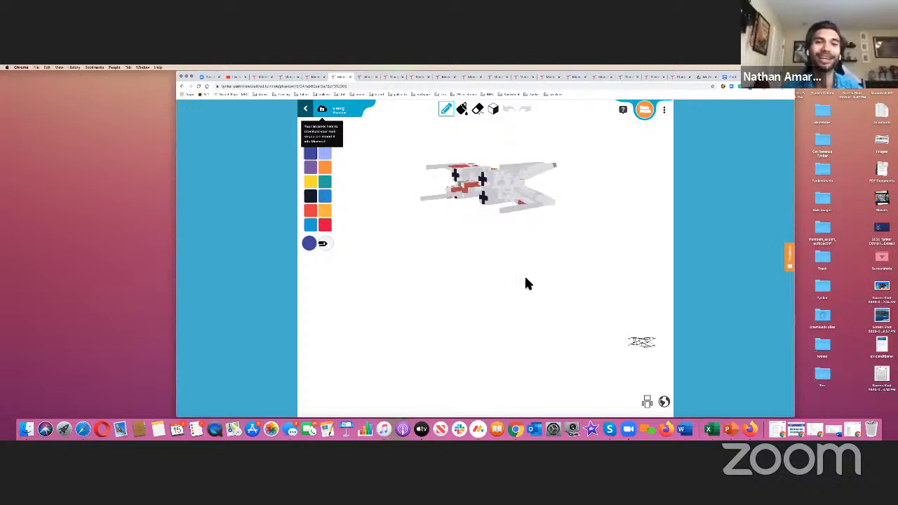
{"action": "left_click_drag", "start_coordinate": [528, 283], "coordinate": [596, 301]}
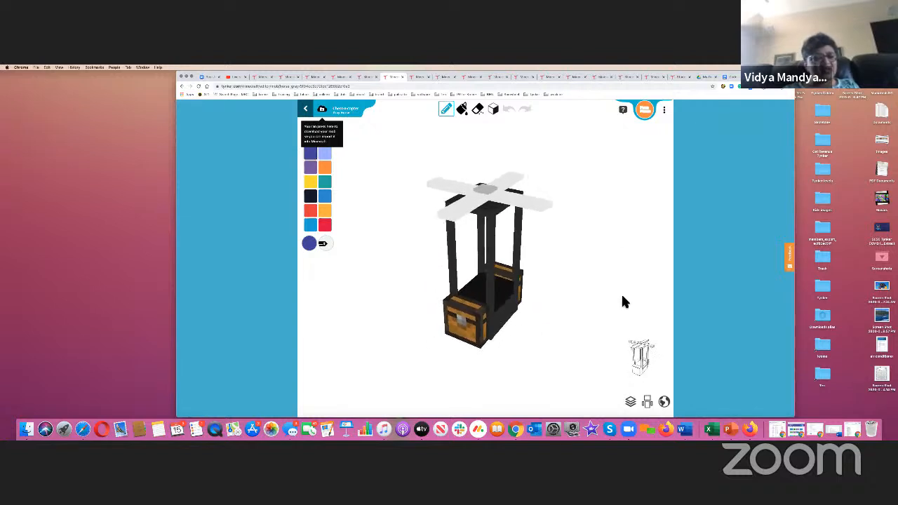
Step: Rotate the flying chest model around to show its sides and tilt it to its front face
{"action": "left_click_drag", "start_coordinate": [625, 301], "coordinate": [685, 297]}
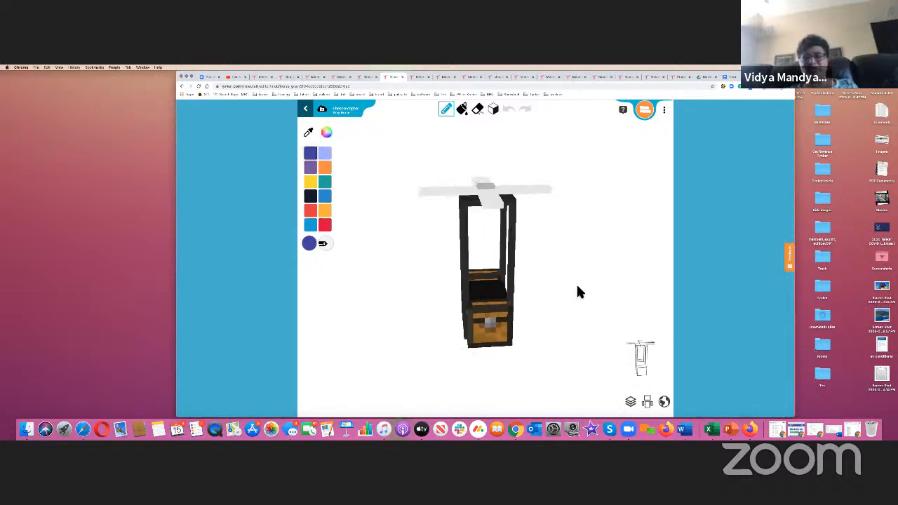
{"action": "left_click_drag", "start_coordinate": [578, 292], "coordinate": [517, 316]}
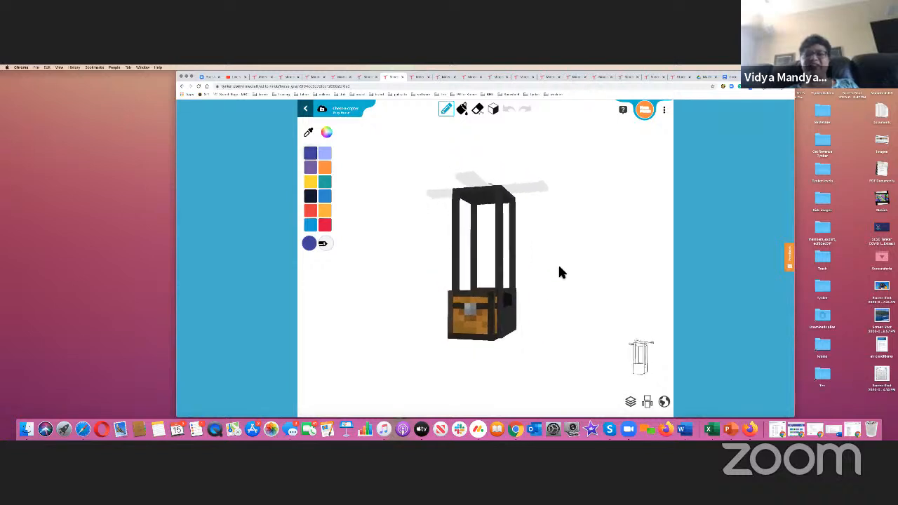
{"action": "left_click_drag", "start_coordinate": [562, 272], "coordinate": [579, 300]}
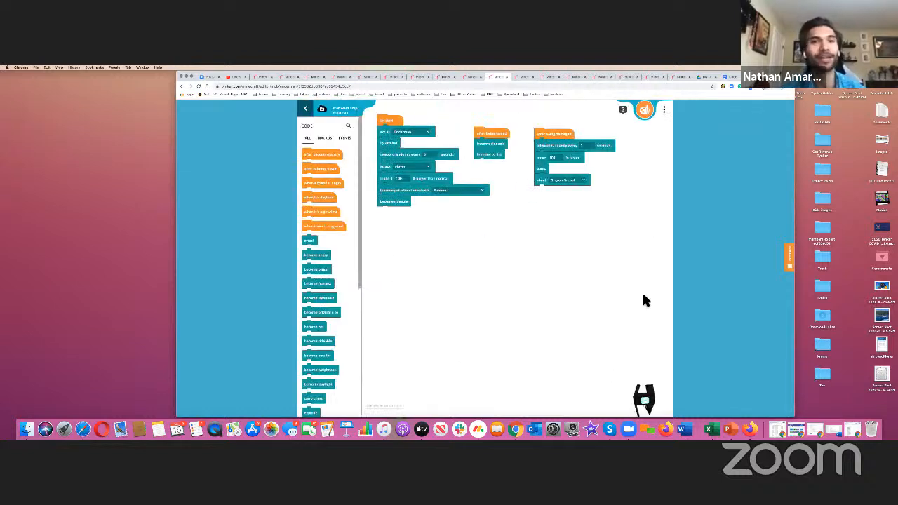
{"action": "mouse_move", "coordinate": [652, 151]}
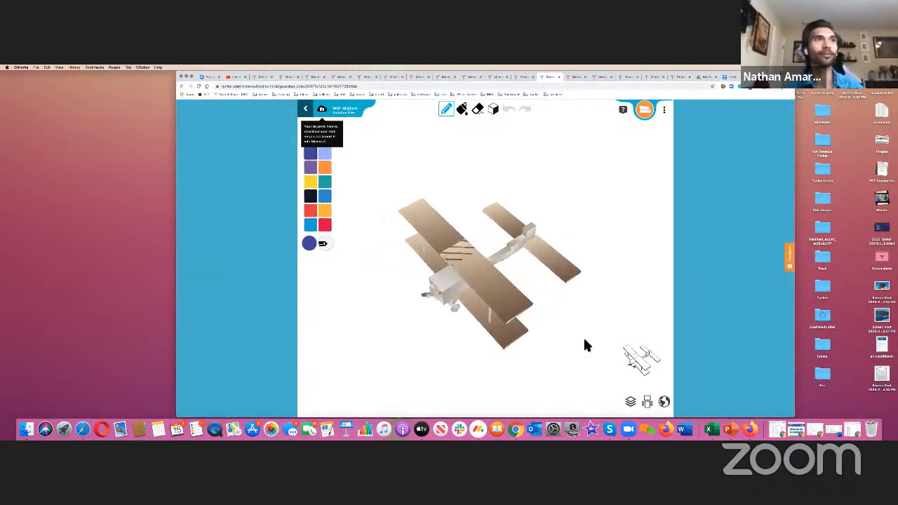
{"action": "left_click_drag", "start_coordinate": [586, 343], "coordinate": [526, 311]}
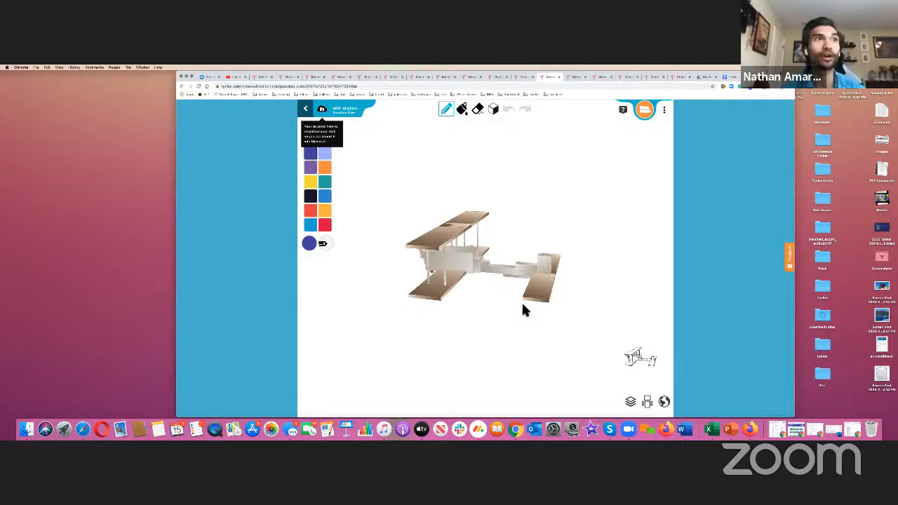
{"action": "left_click_drag", "start_coordinate": [526, 312], "coordinate": [502, 259]}
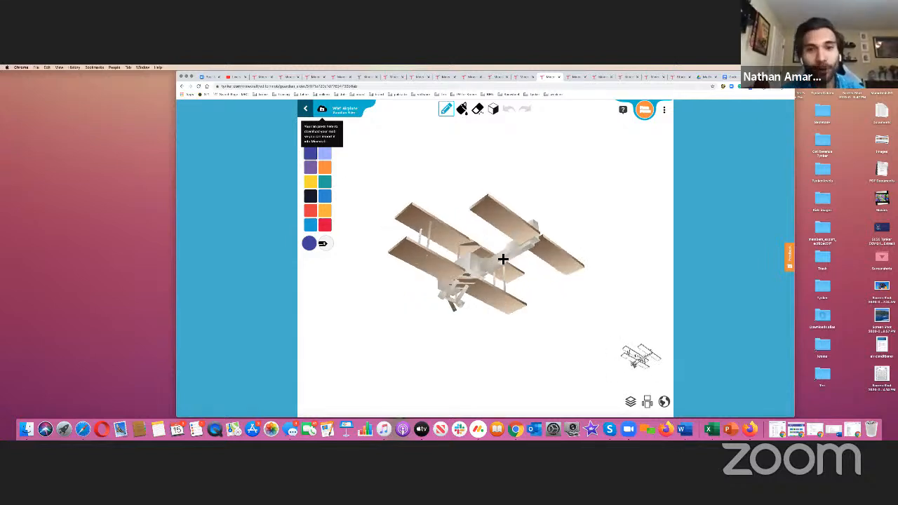
{"action": "left_click_drag", "start_coordinate": [503, 260], "coordinate": [526, 250]}
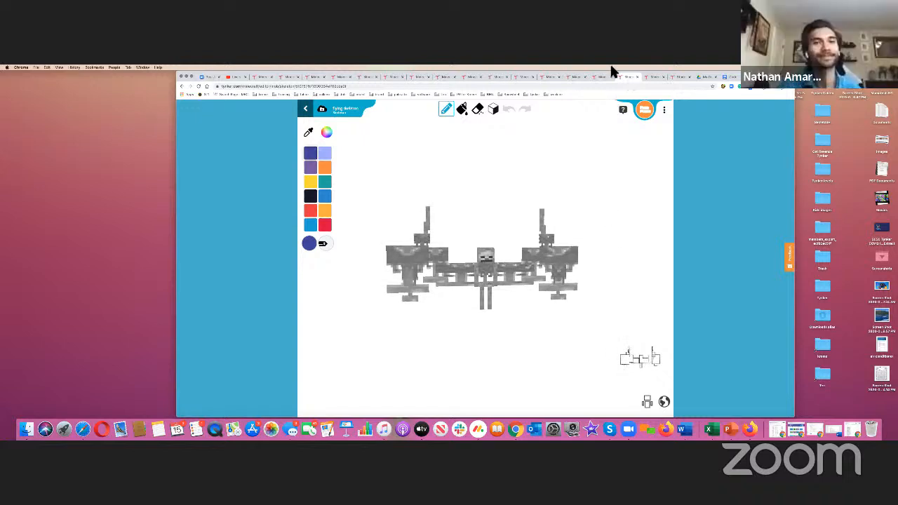
Step: Toggle the grey wither-style mob from its 3D model to the block code view
{"action": "left_click", "coordinate": [626, 77]}
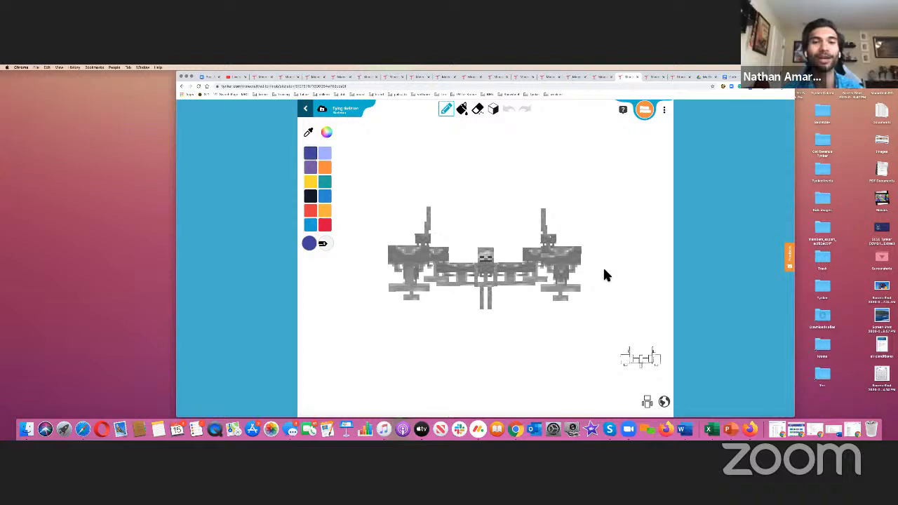
{"action": "mouse_move", "coordinate": [652, 129]}
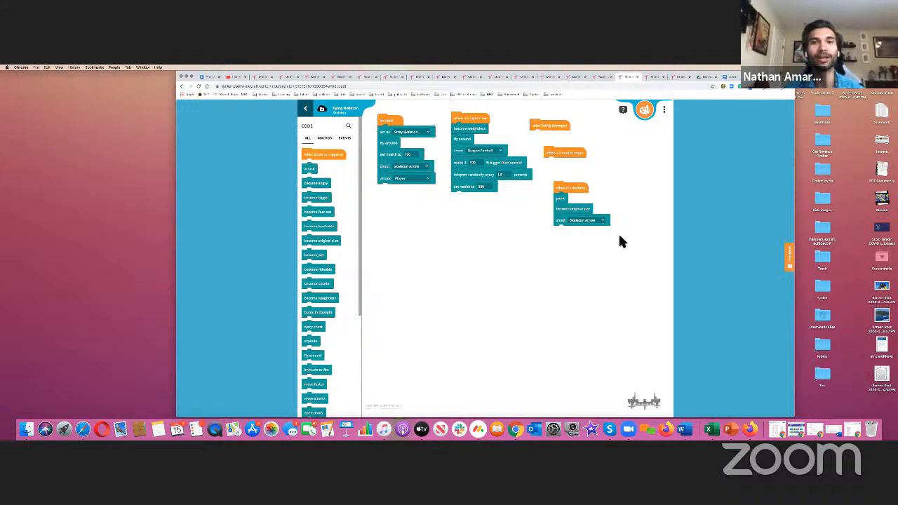
{"action": "mouse_move", "coordinate": [637, 123]}
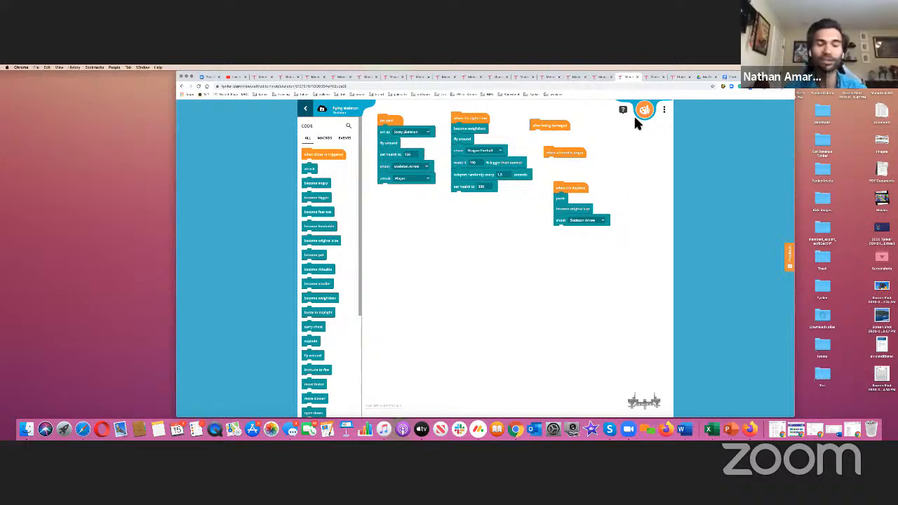
{"action": "mouse_move", "coordinate": [642, 168]}
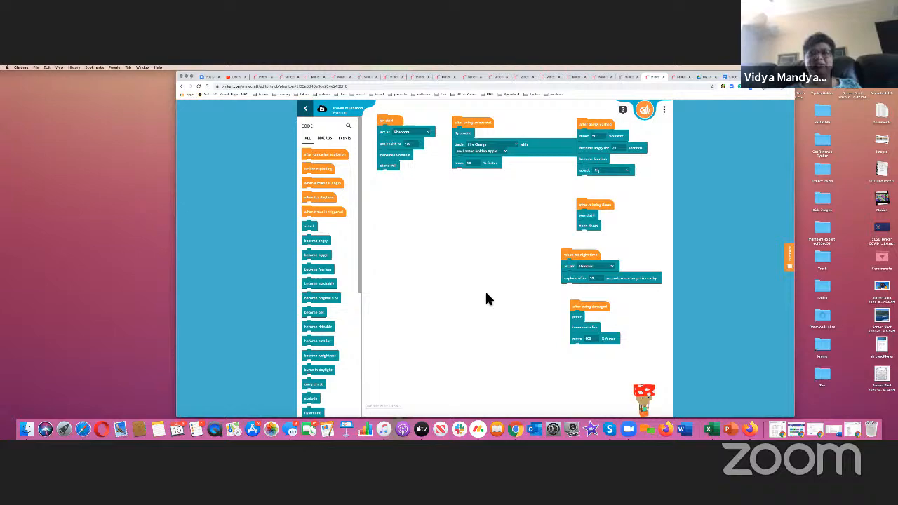
{"action": "mouse_move", "coordinate": [153, 383]}
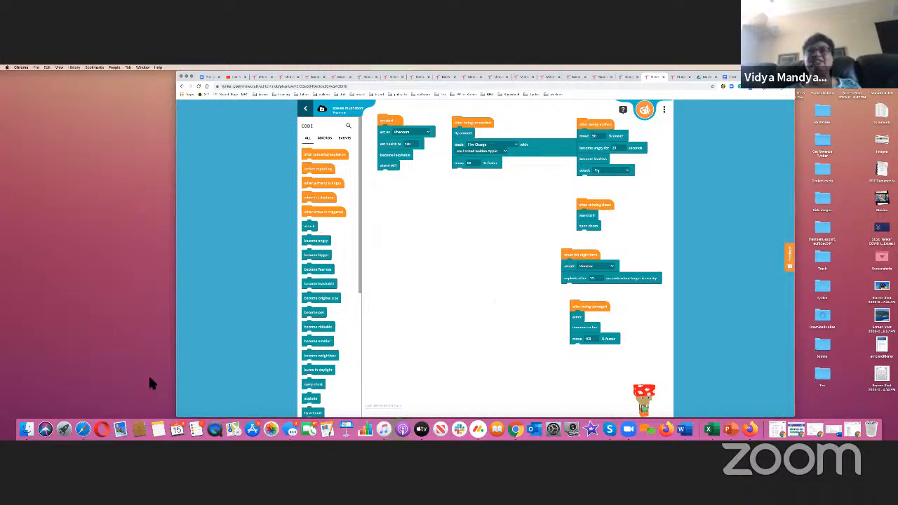